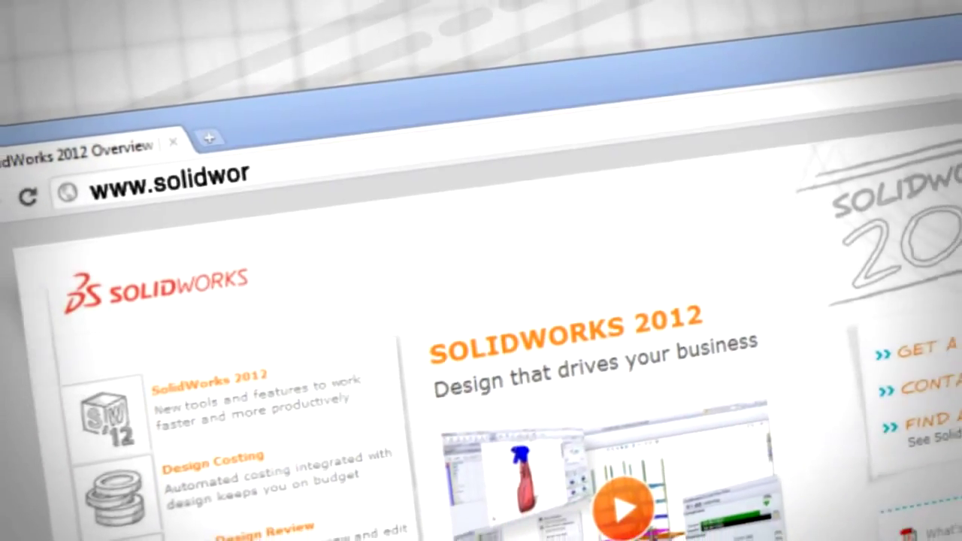
Go from the Simulation page to Find a Seminar via the right sidebar link
{"action": "scroll", "scroll_direction": "down", "scroll_amount": 3}
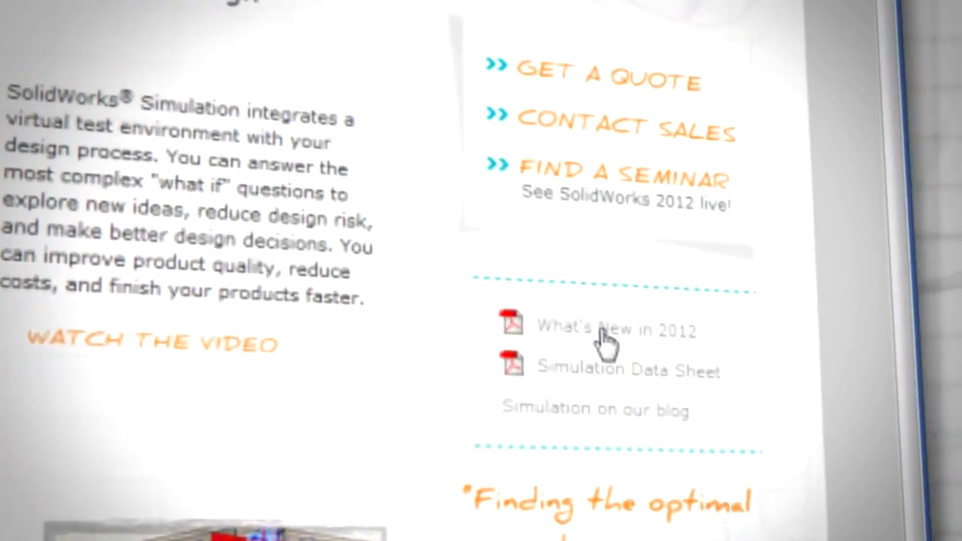
{"action": "left_click", "coordinate": [627, 178]}
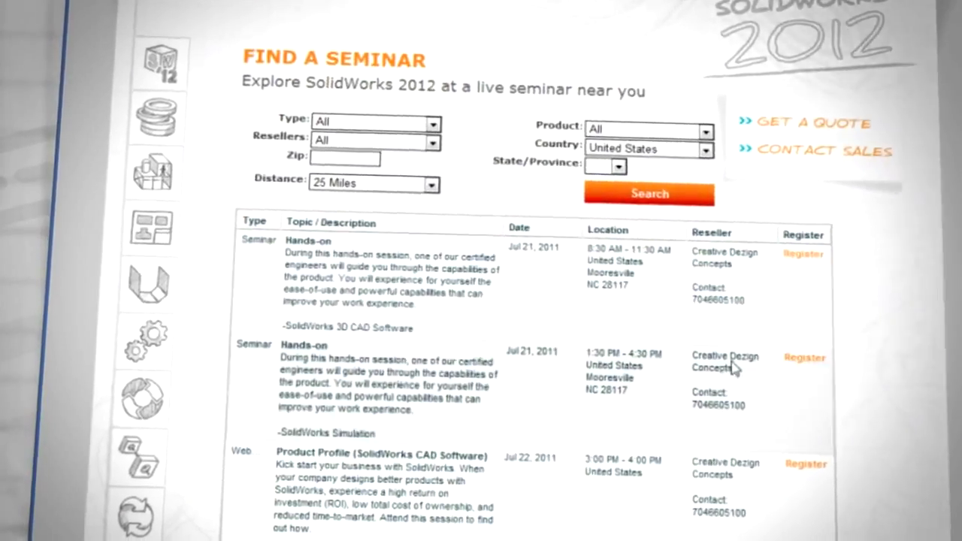